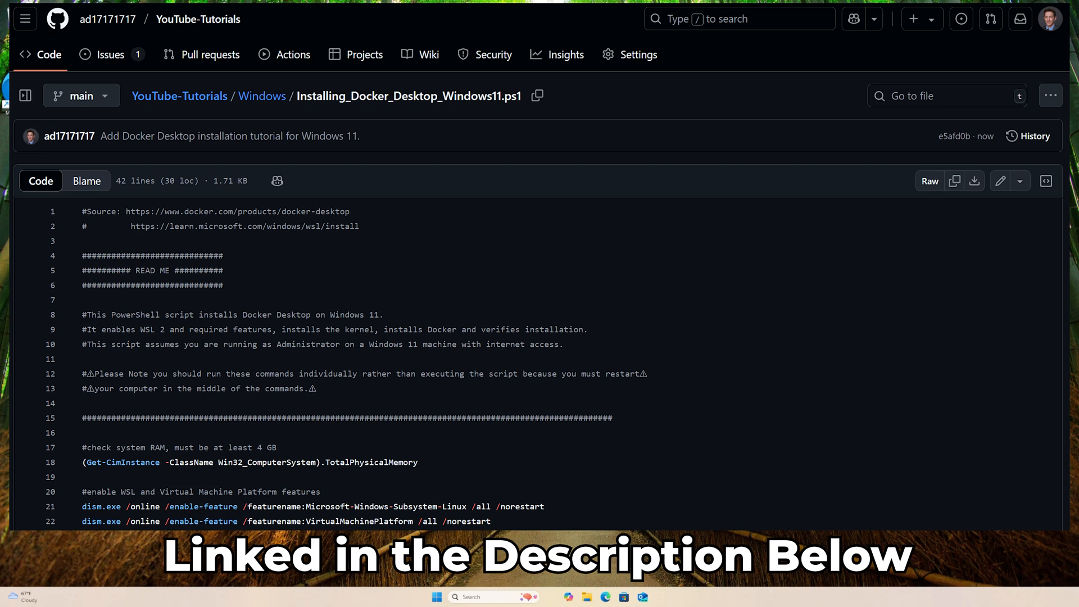
Step: Search Windows for 'powershell' after reviewing the install script on GitHub
type("powershell")
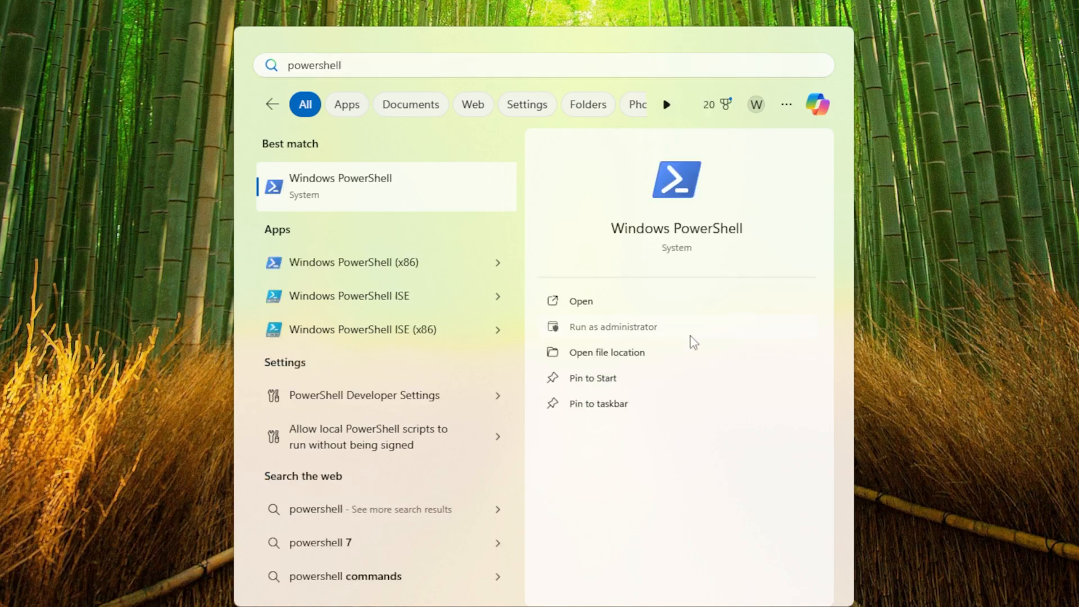
Step: Launch Windows PowerShell with Run as administrator
left_click(611, 326)
type("(Get-CimI")
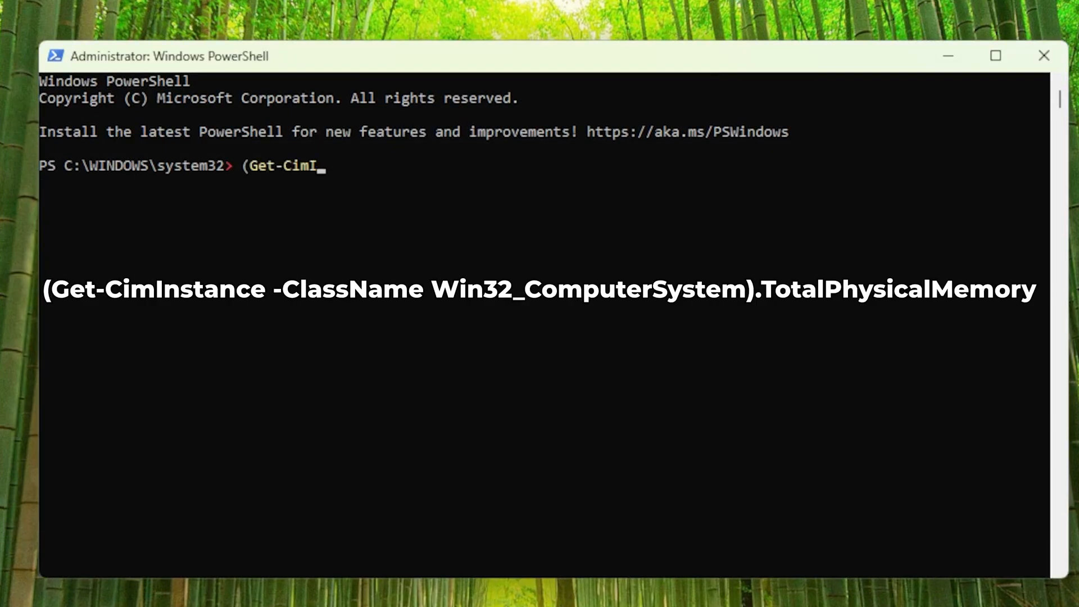
Step: Run (Get-CimInstance -ClassName Win32_ComputerSystem).TotalPhysicalMemory to show total RAM
type("nstance -ClassName Win32_")
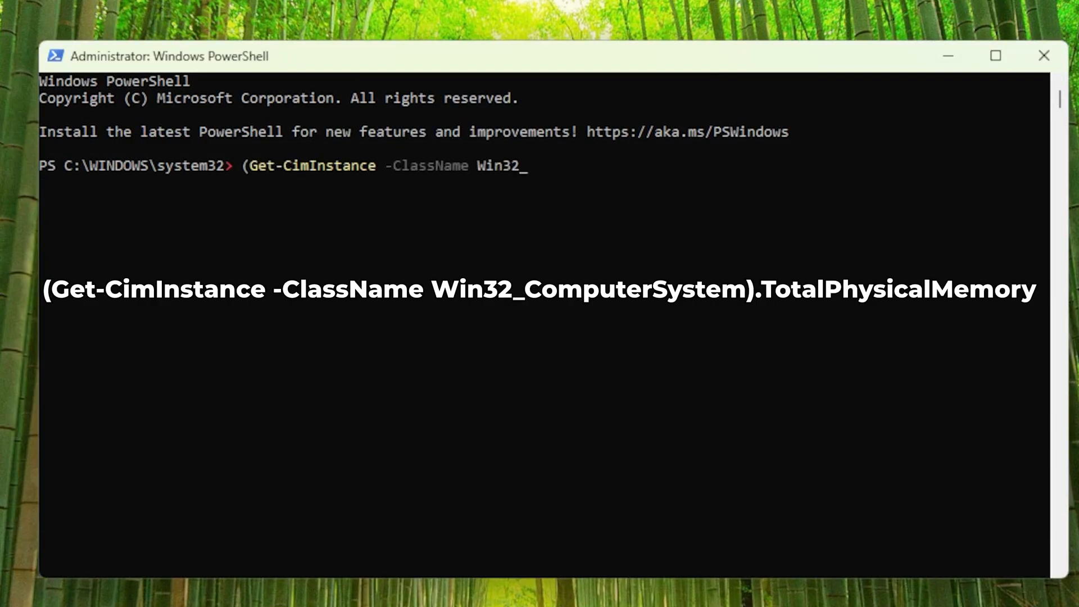
type("ComputerSystem).TotalPhysicalMemory")
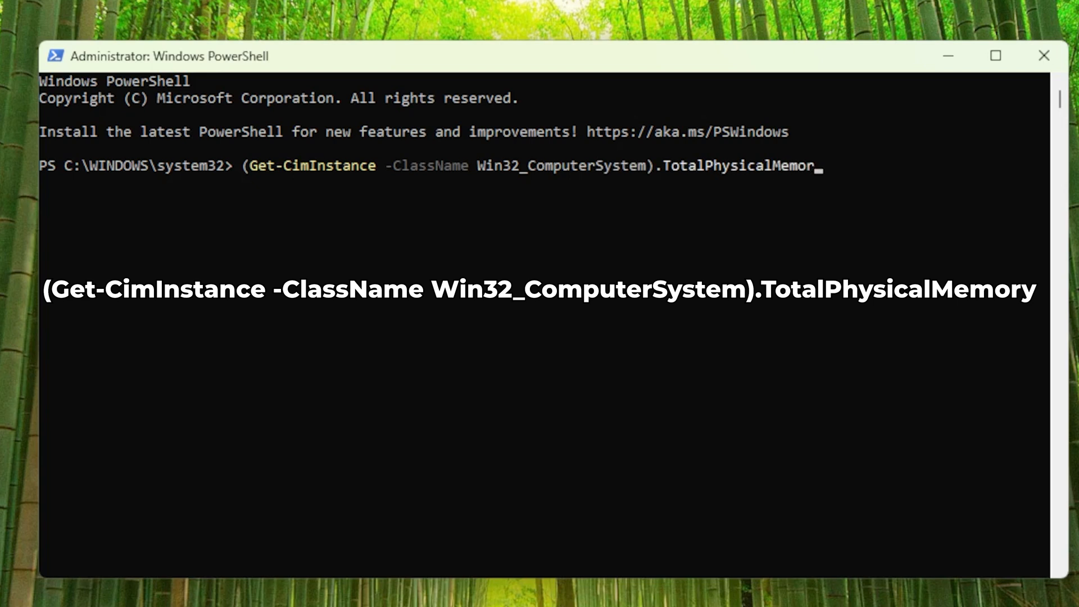
key("Return")
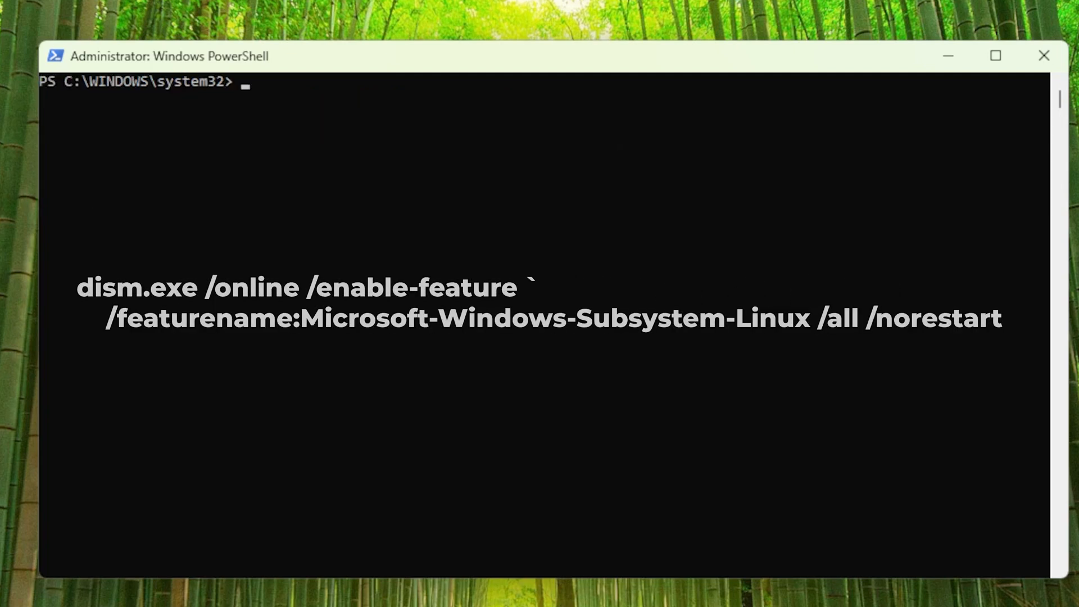
Step: Enable the Microsoft-Windows-Subsystem-Linux feature via dism.exe and clear the console
type("dism.exe /online /enable-feature /featurena")
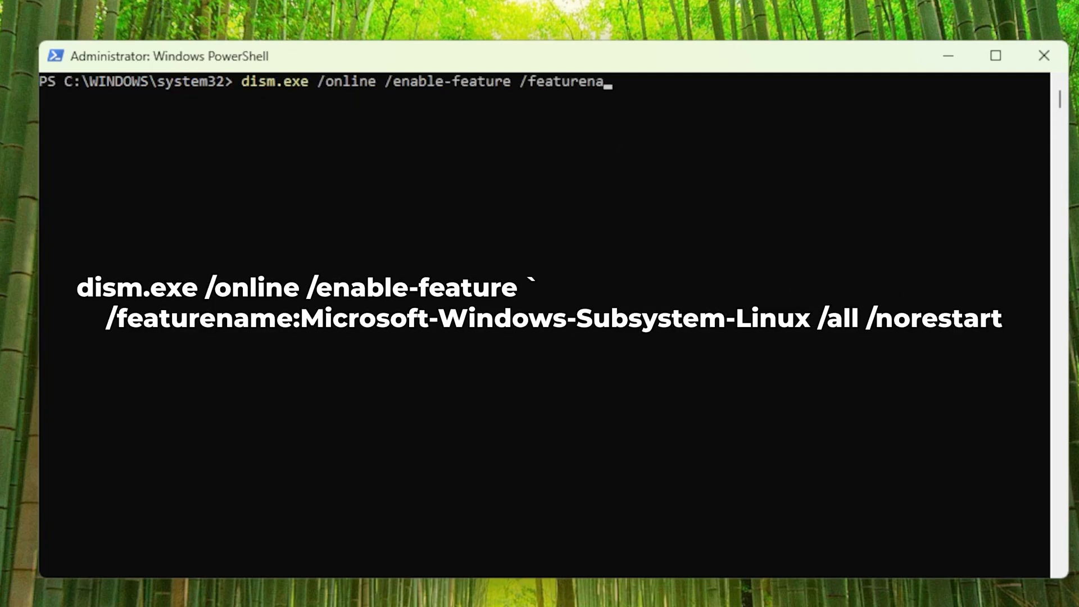
type("me:Microsoft-Windows-Subsystem-Linux /all /norestart")
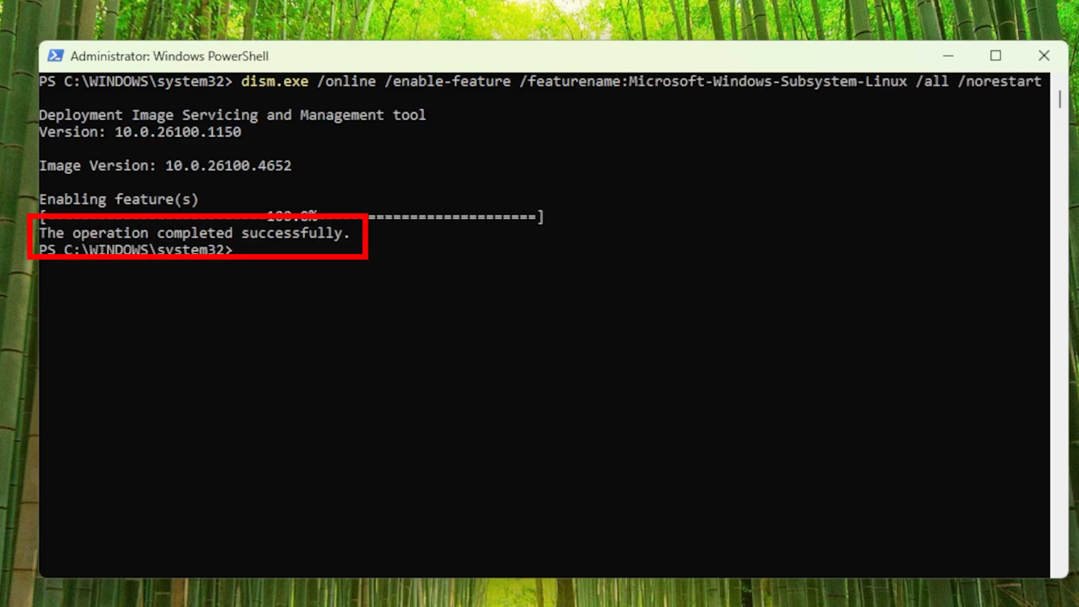
type("cle")
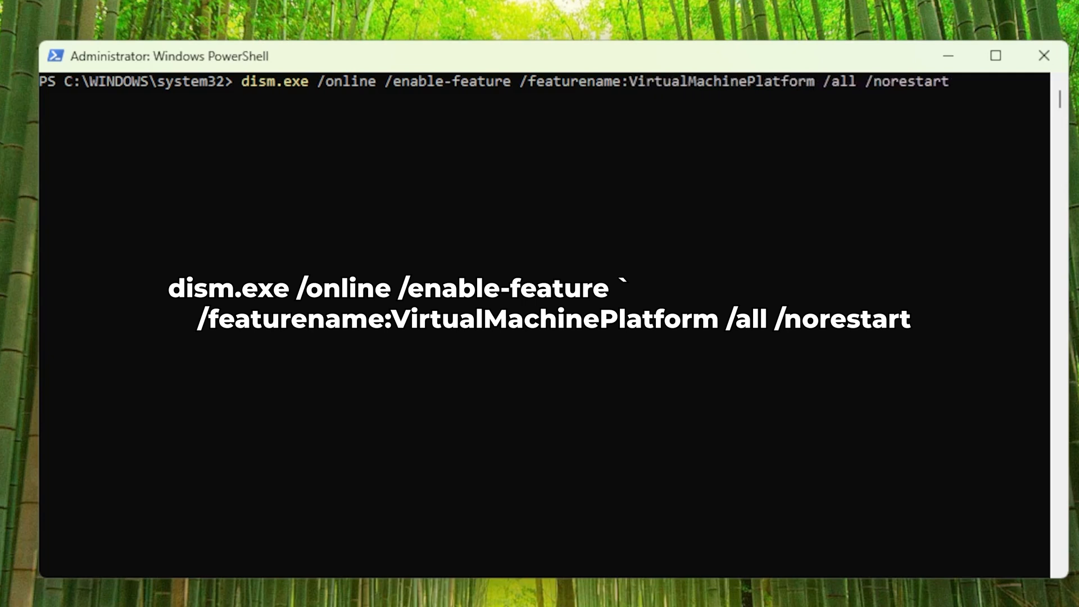
Step: Enable the VirtualMachinePlatform feature via dism.exe, then run Restart-Computer
key("Return")
type("Restart")
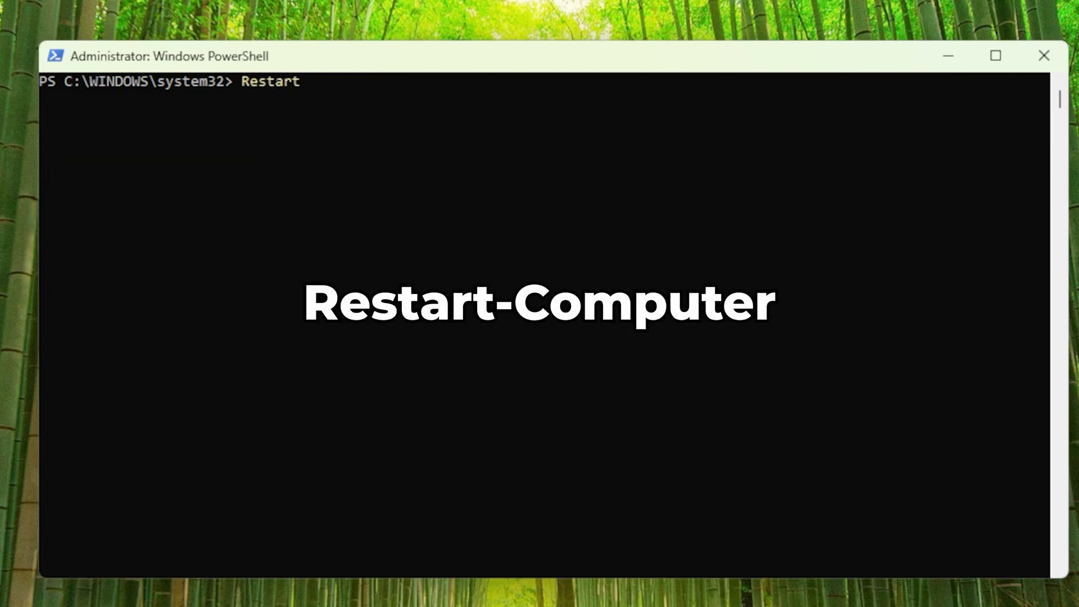
type("-Computer")
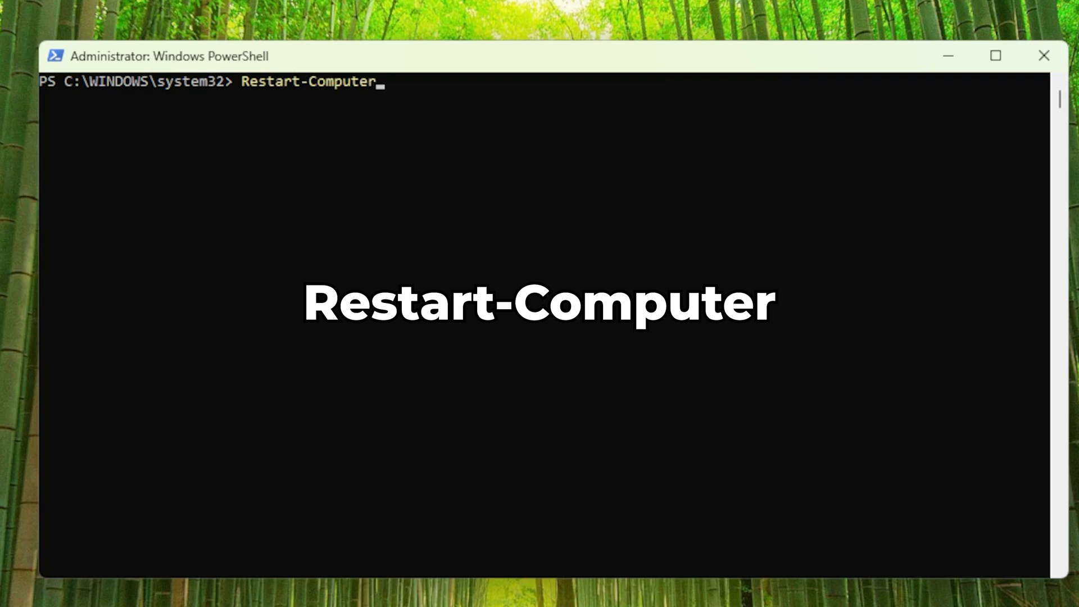
key("Return")
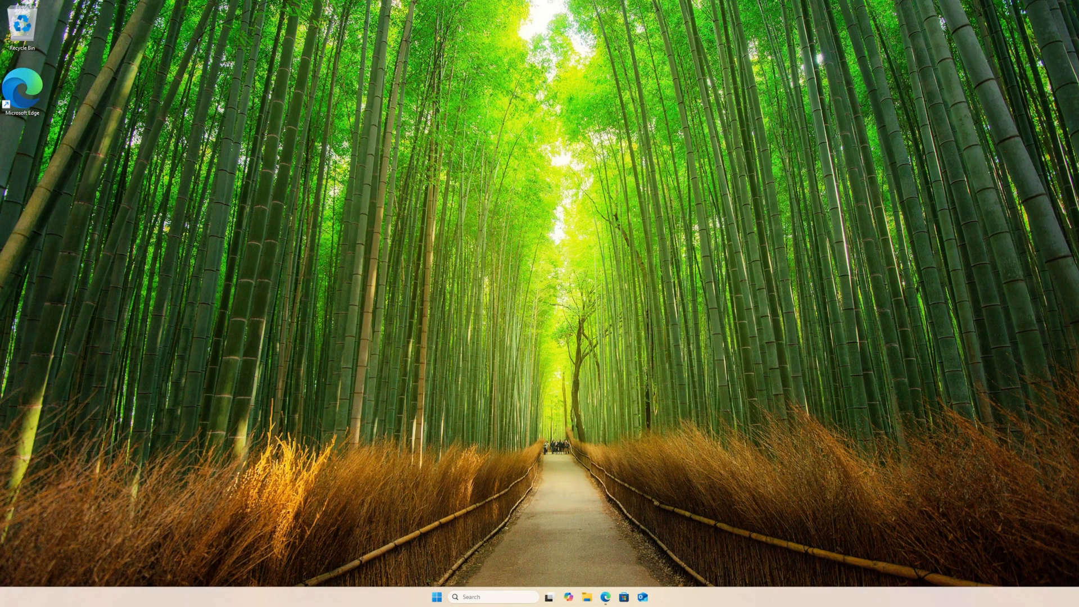
Step: Reopen an admin PowerShell and run wsl --install --no-distribution
type("powershell")
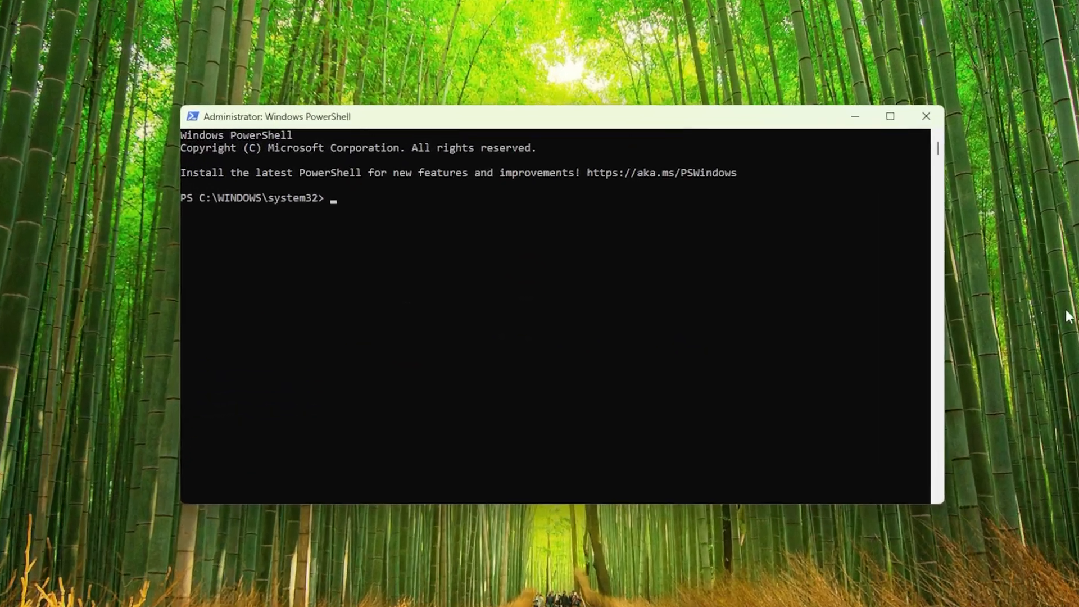
type("wsl -")
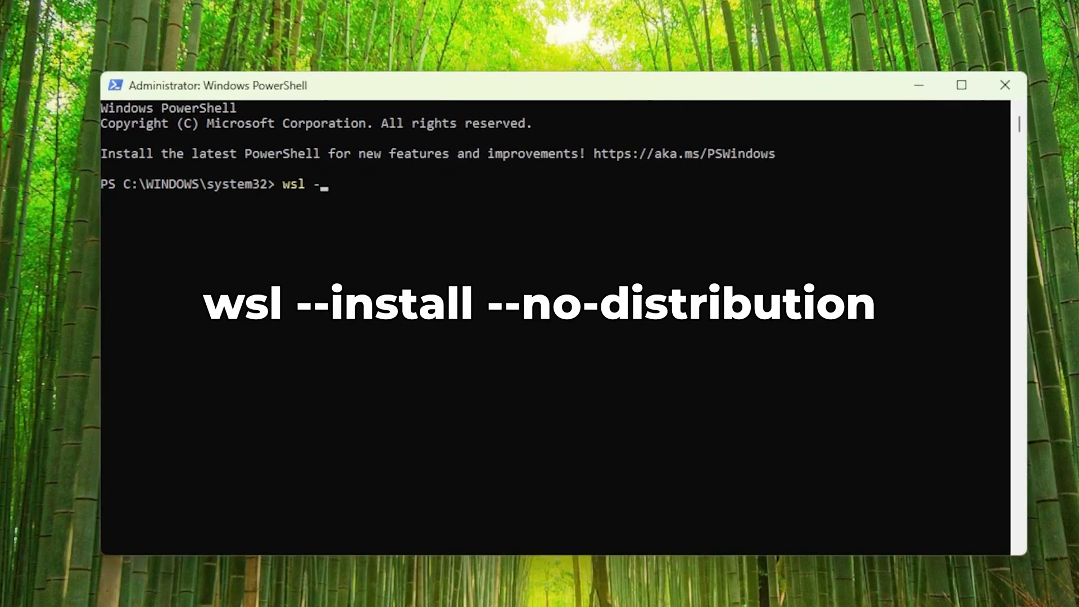
type("-install")
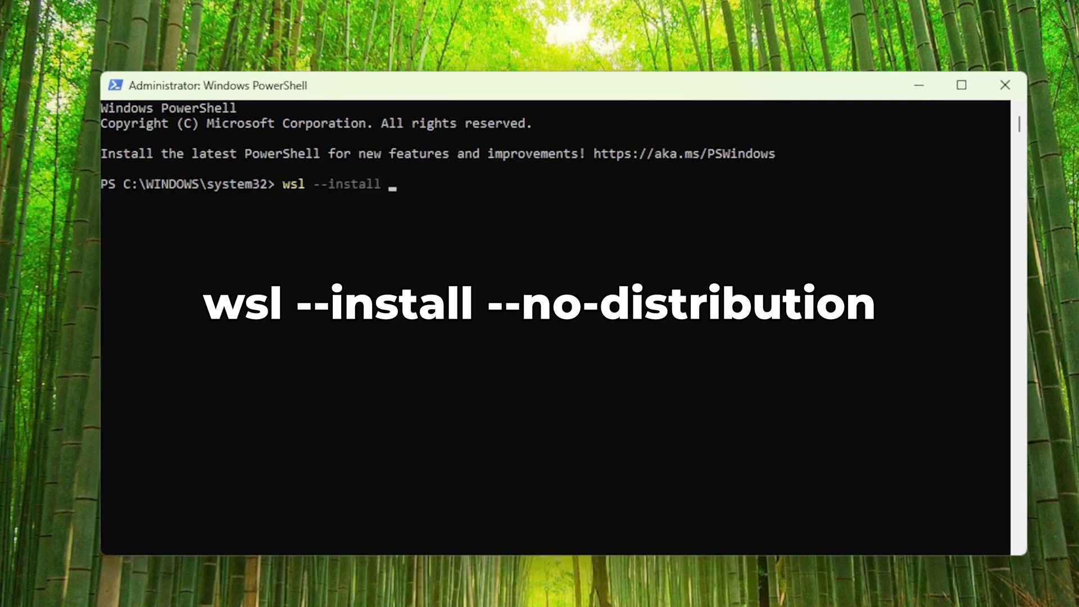
type("--no")
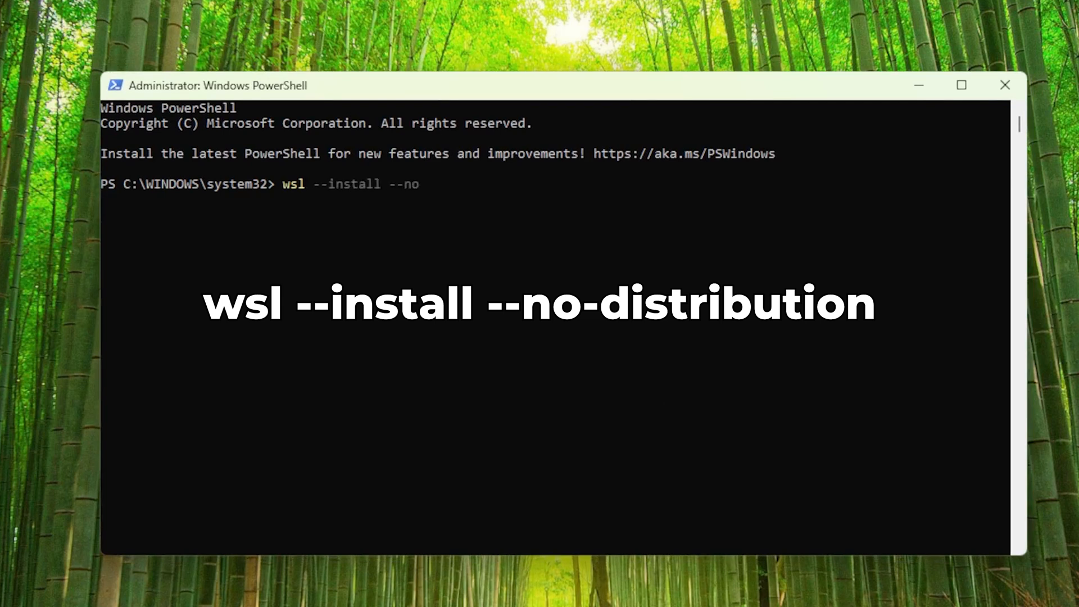
type("-dist")
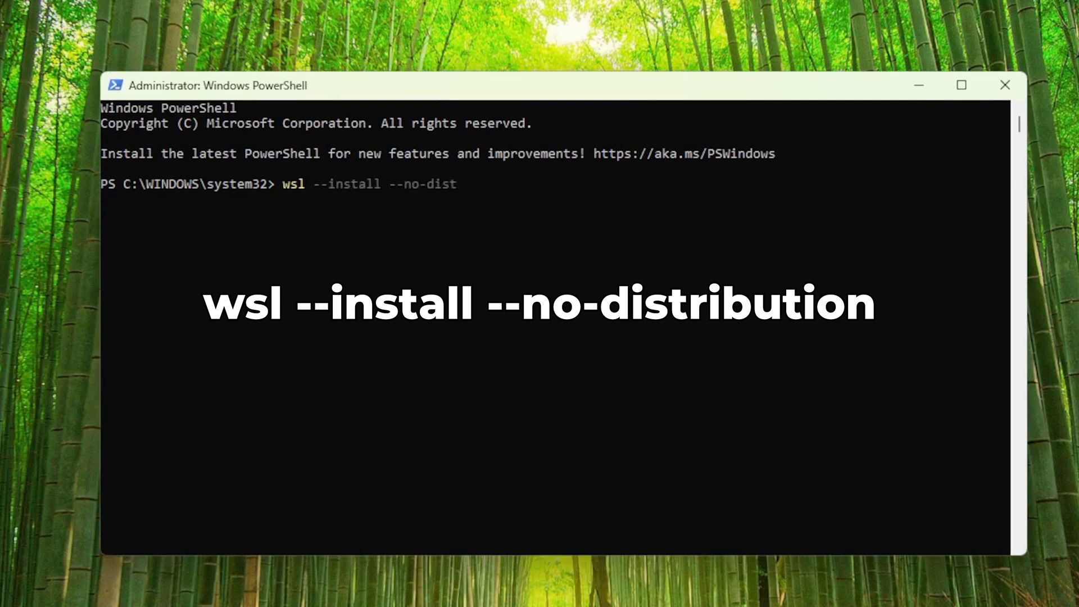
type("ribution")
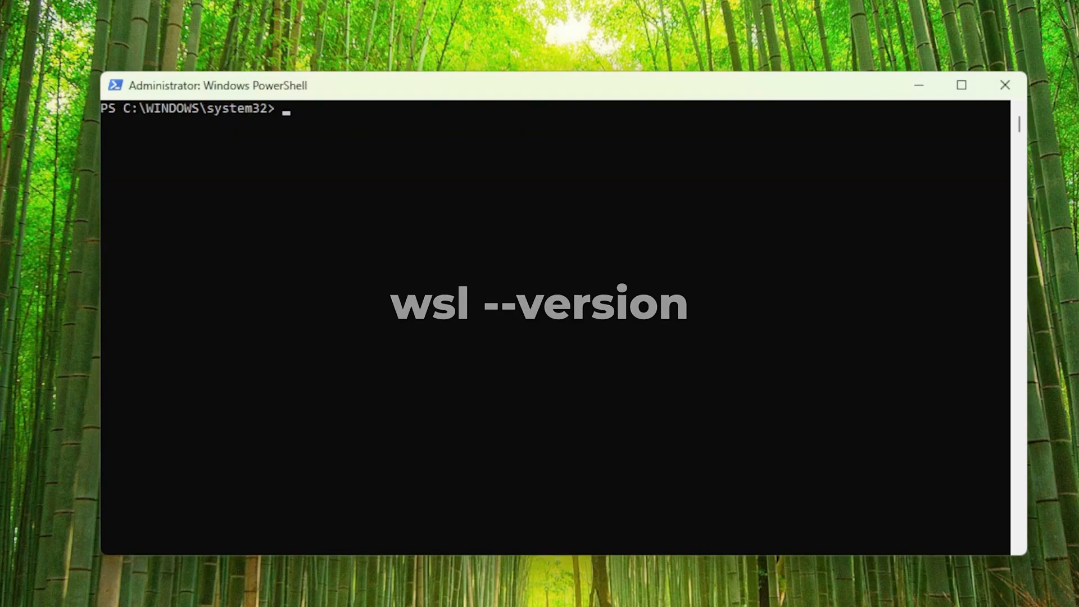
Step: Run wsl --version to show the installed WSL version
type("wsl")
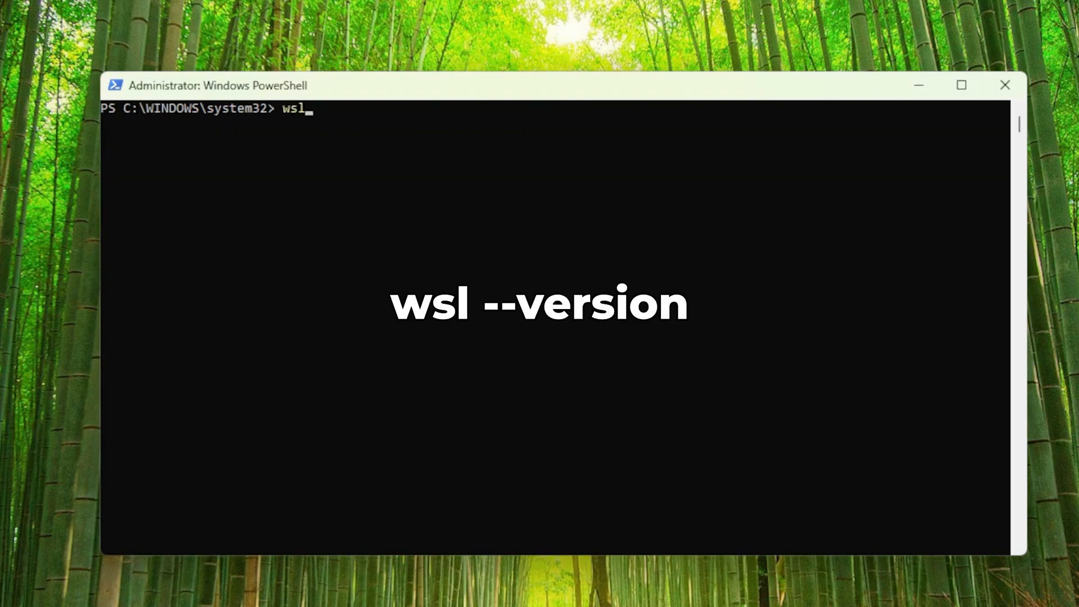
type("--version")
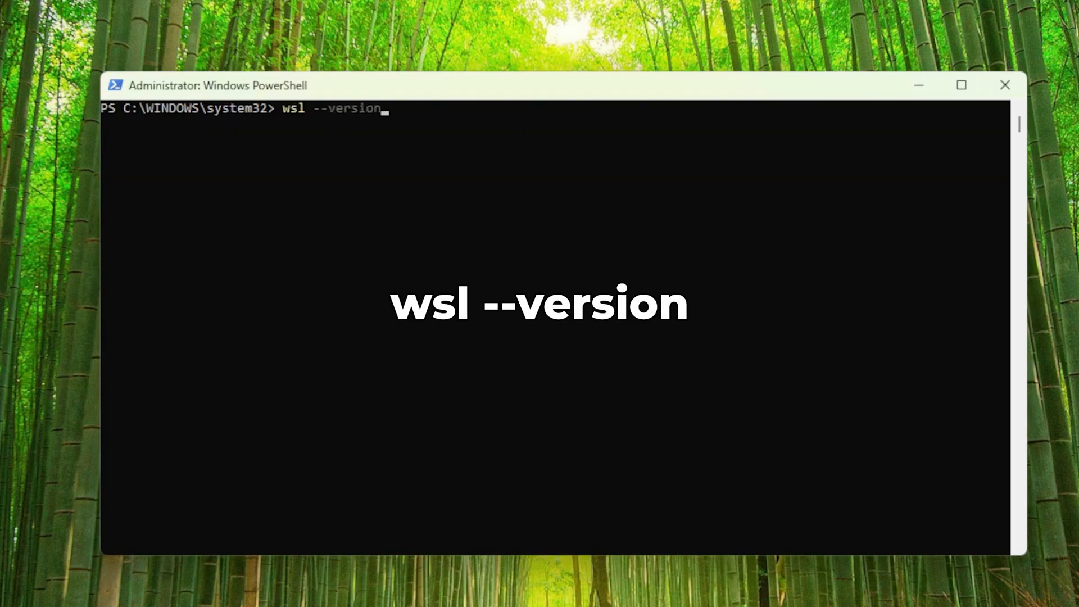
key("Return")
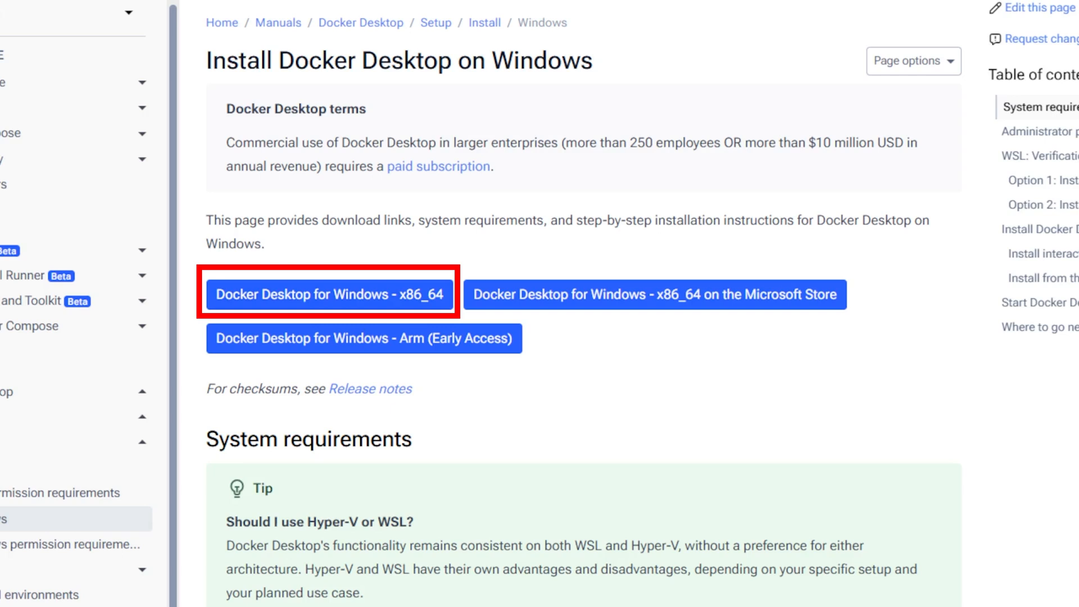
mouse_move(654, 294)
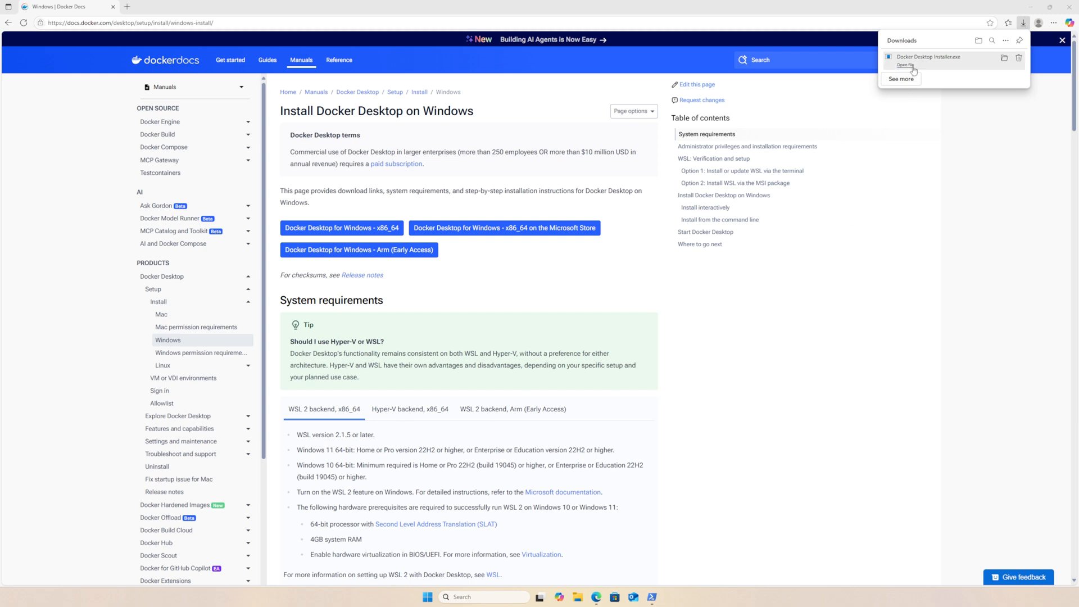
Step: Run Docker Desktop Installer.exe from Downloads and complete the installation
left_click(903, 65)
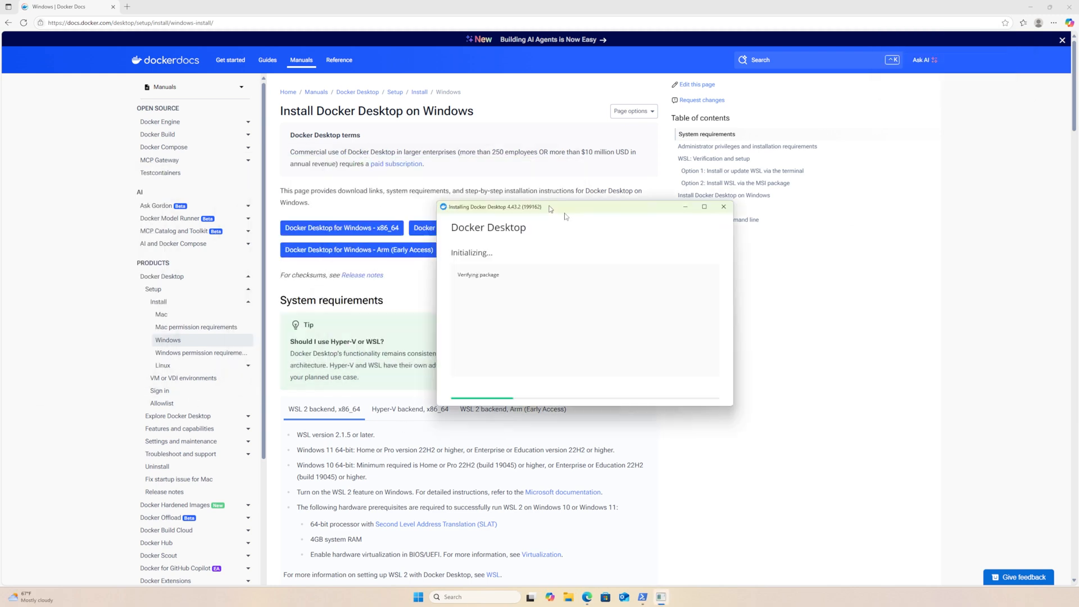
left_click(704, 207)
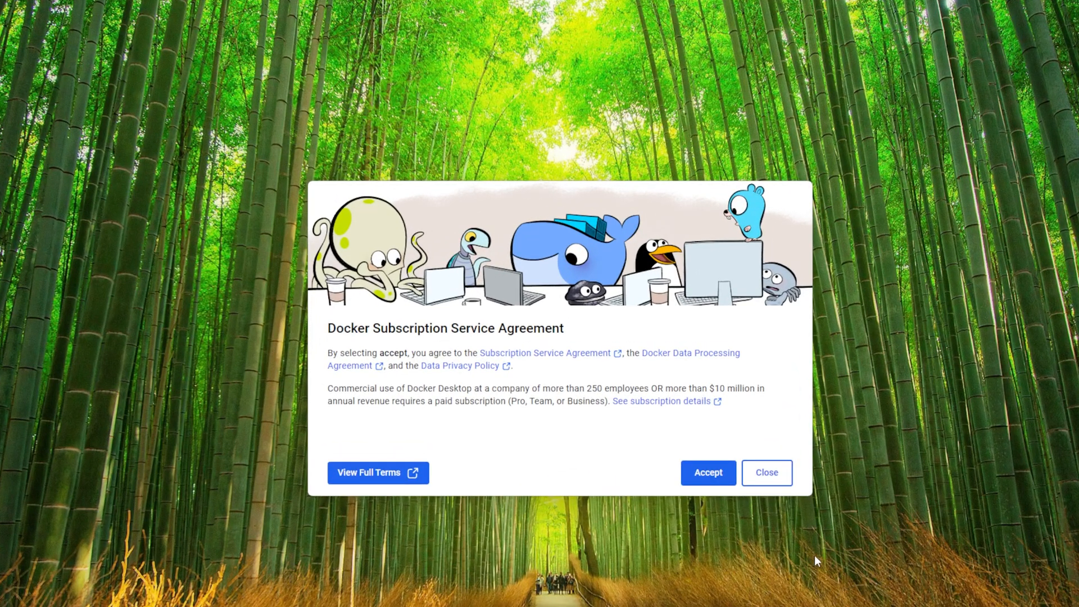
mouse_move(671, 572)
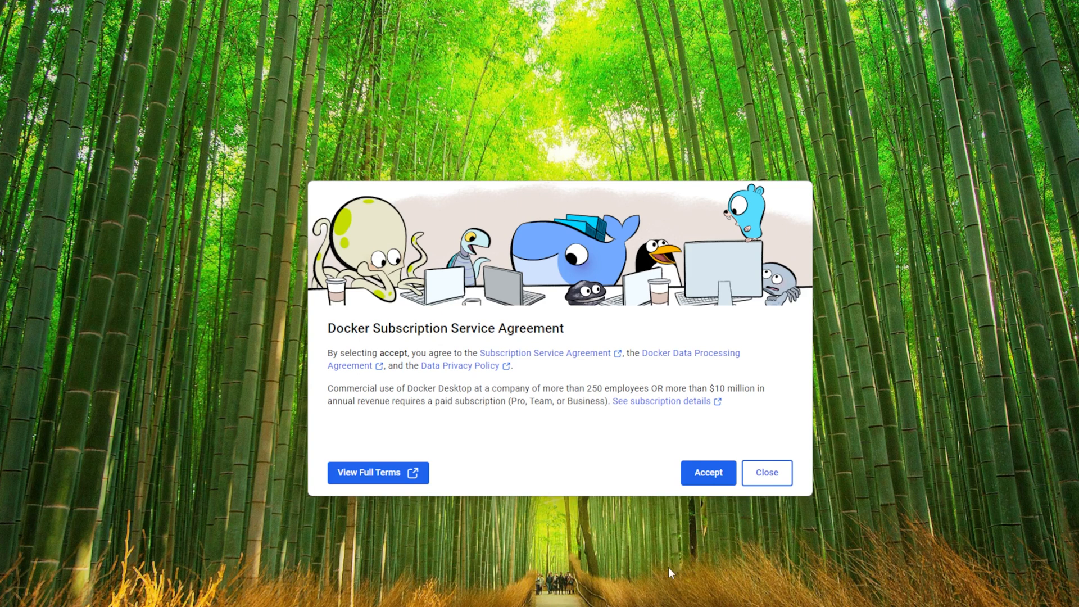
mouse_move(671, 572)
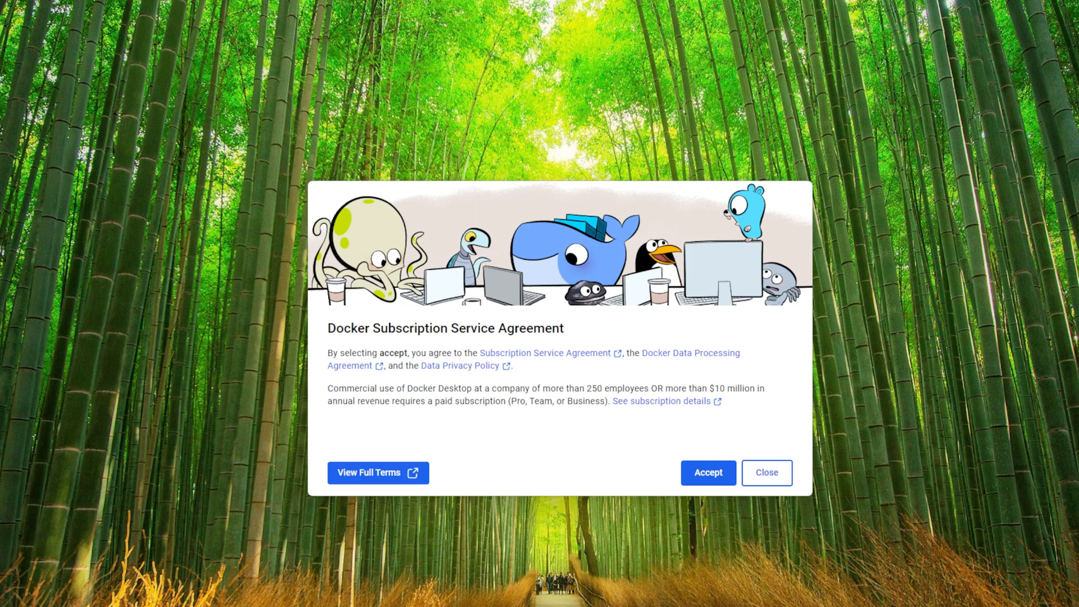
Step: Accept the Docker Subscription Service Agreement
left_click(707, 473)
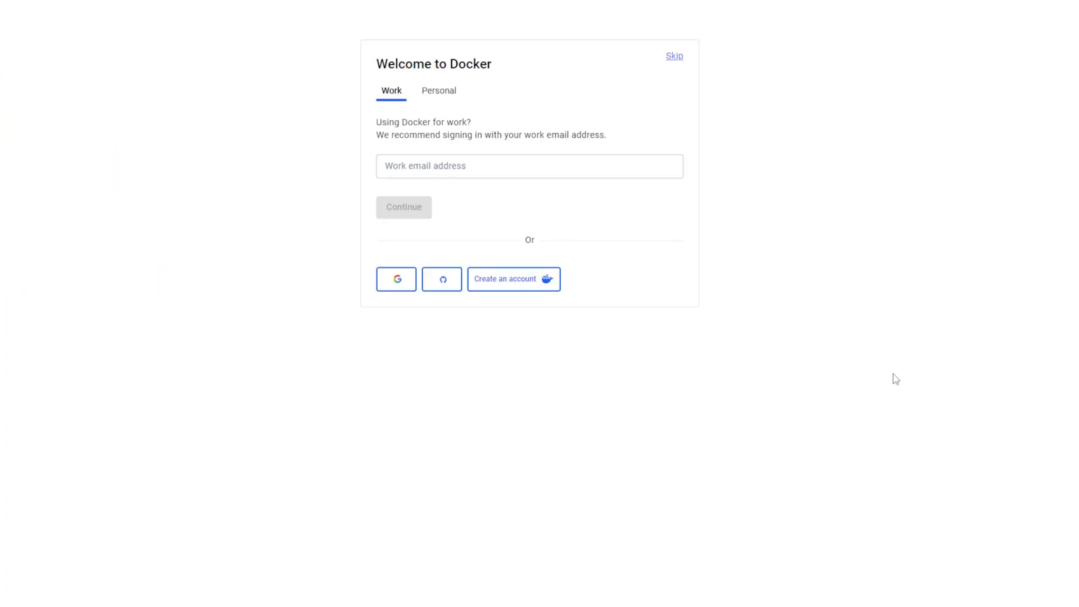
Step: Skip Docker sign-in to reach the main dashboard
left_click(673, 56)
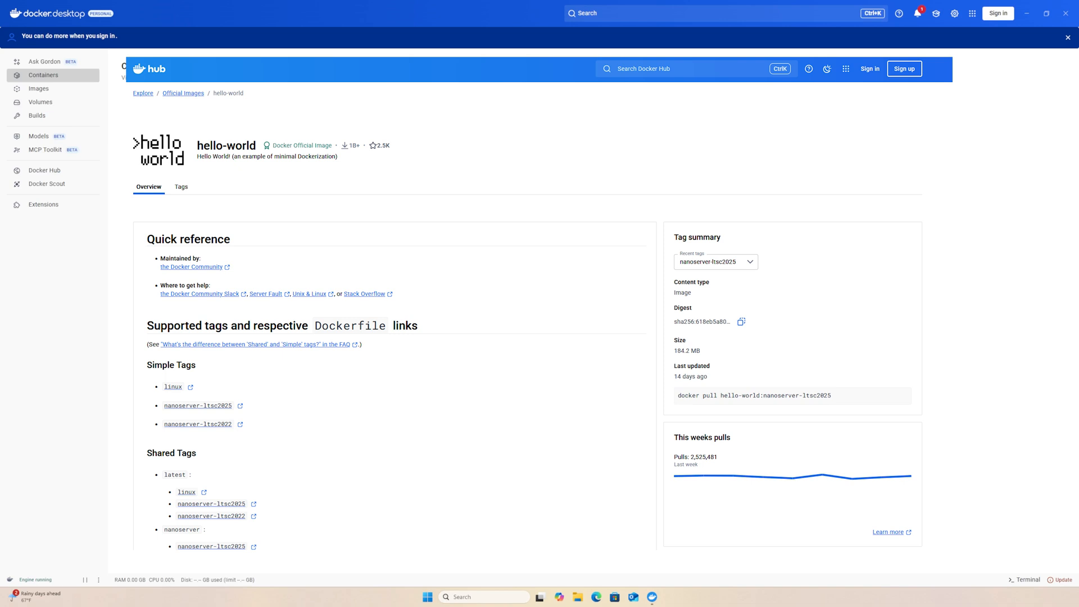
Step: Search Docker Hub for 'hello-world' and select the official hello-world image result
left_click(44, 75)
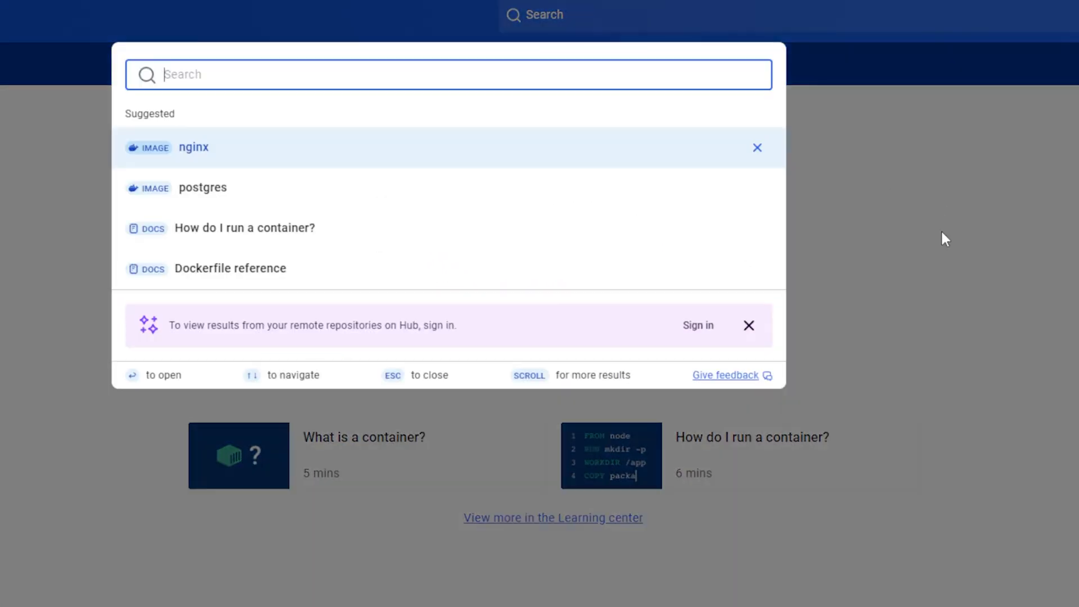
type("hello")
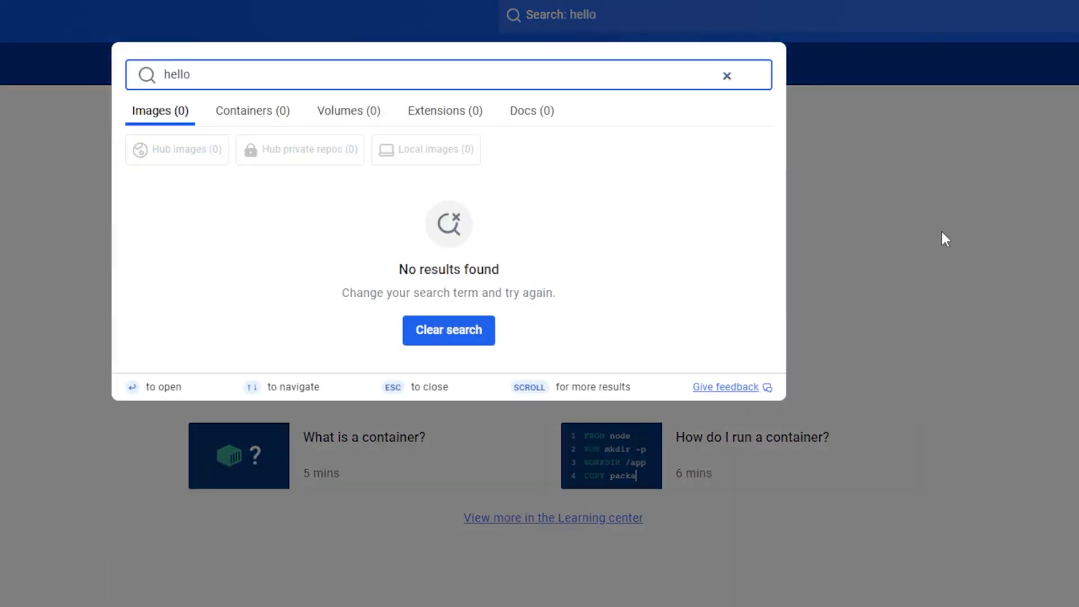
type("-world")
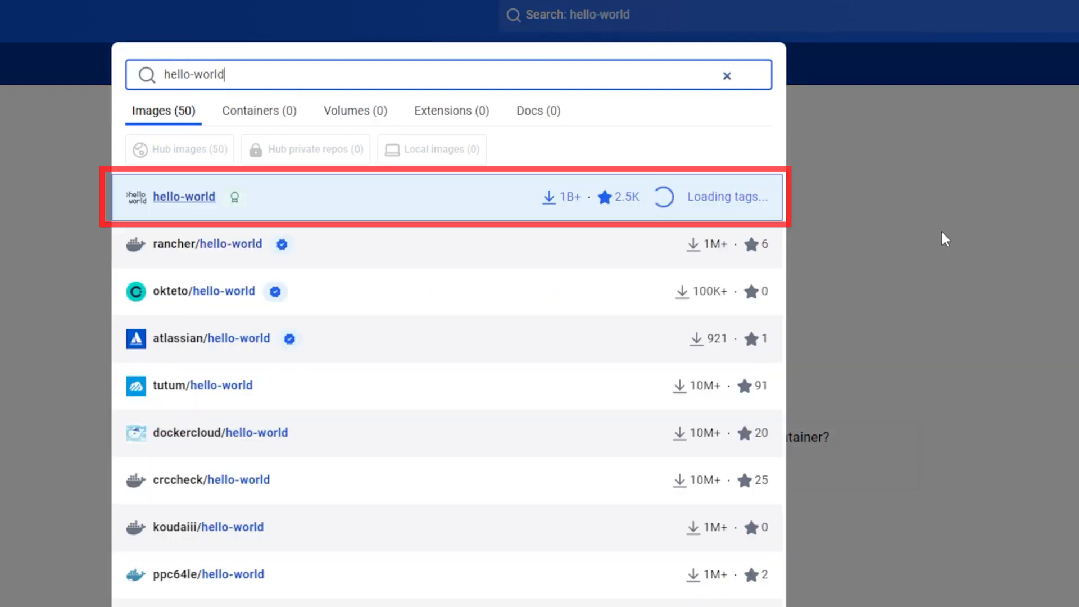
left_click(741, 195)
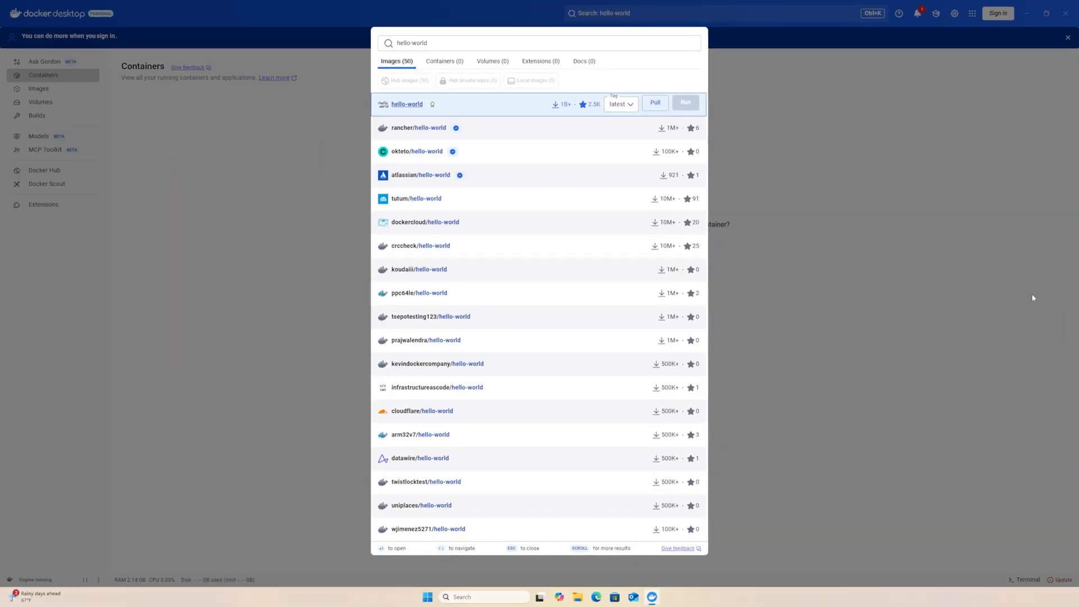
Step: Run a new container from hello-world:latest, leaving the optional settings empty
left_click(684, 104)
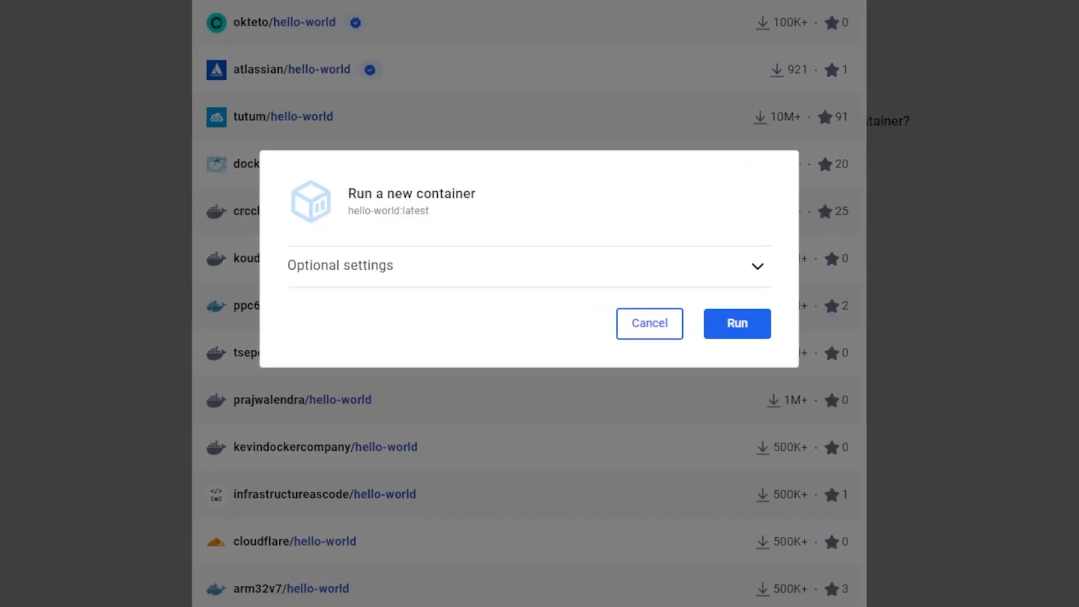
mouse_move(742, 351)
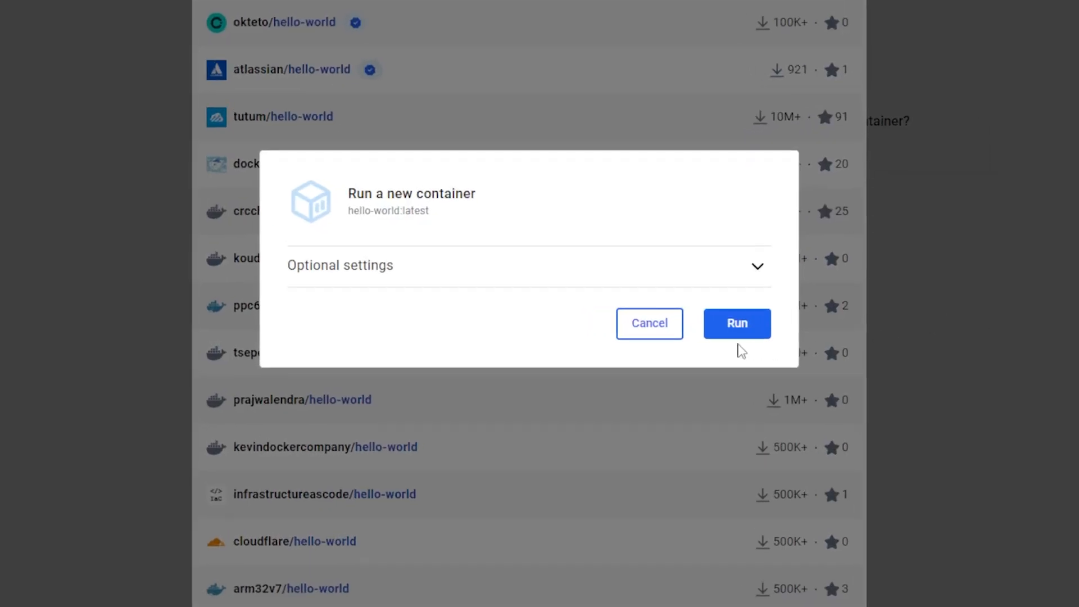
left_click(756, 266)
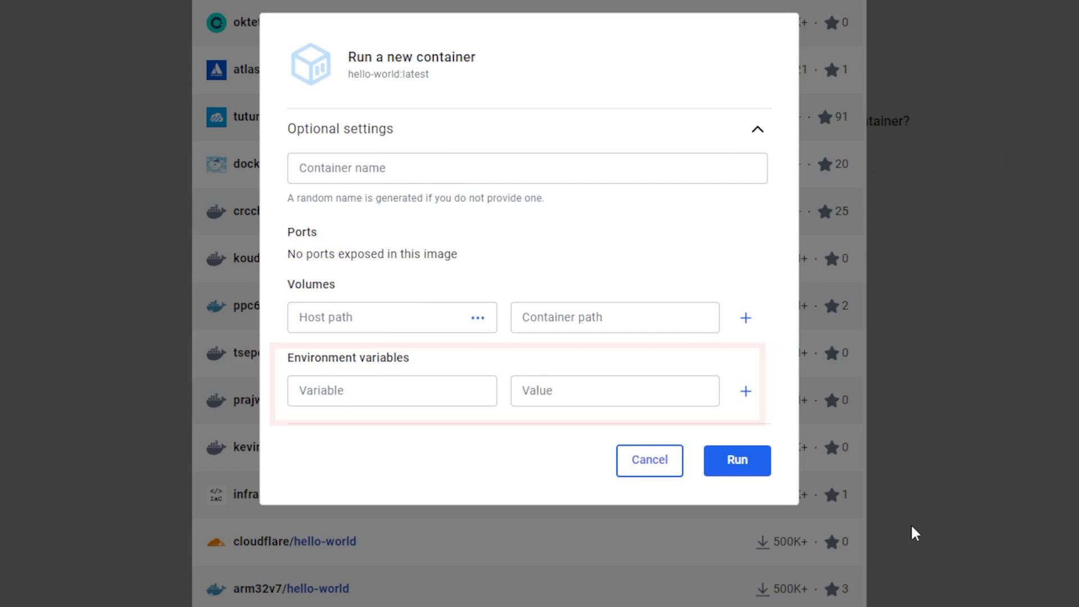
left_click(735, 461)
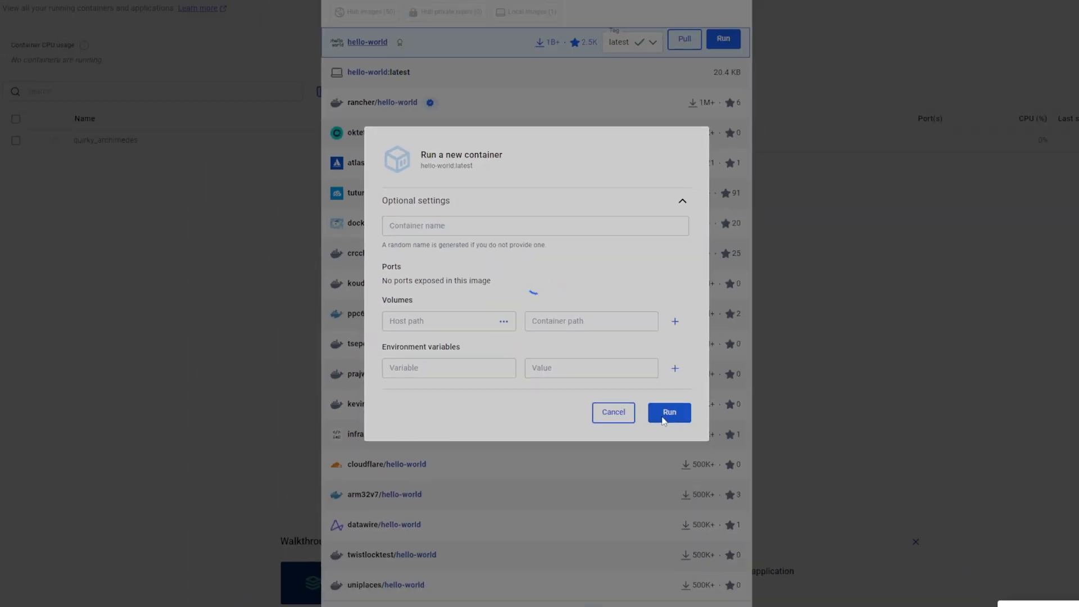
Step: View the container's 'Hello from Docker' log, then delete the container forever
left_click(667, 412)
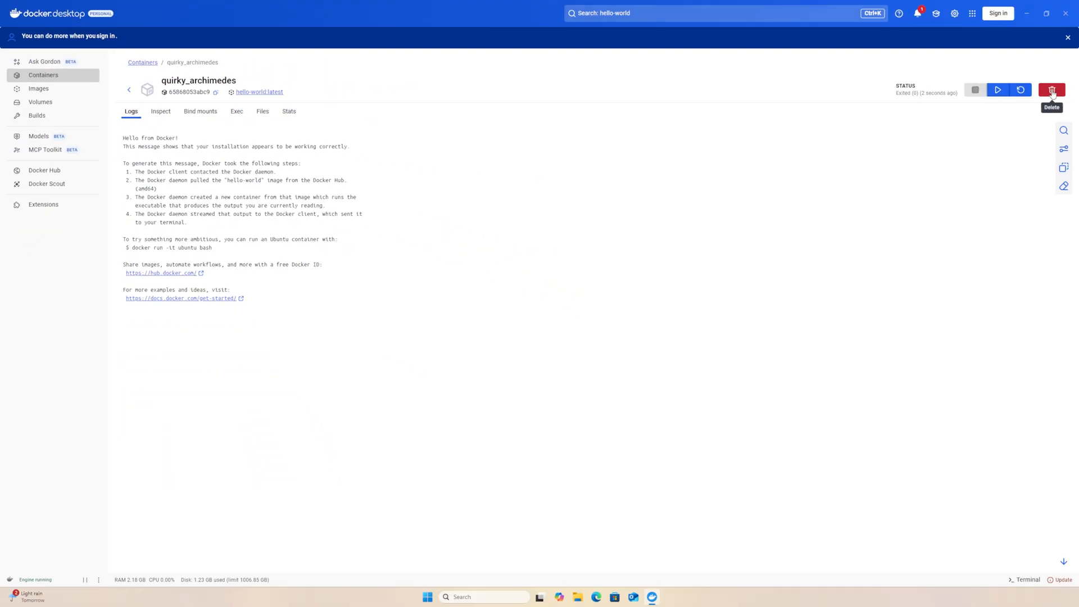
left_click(1052, 90)
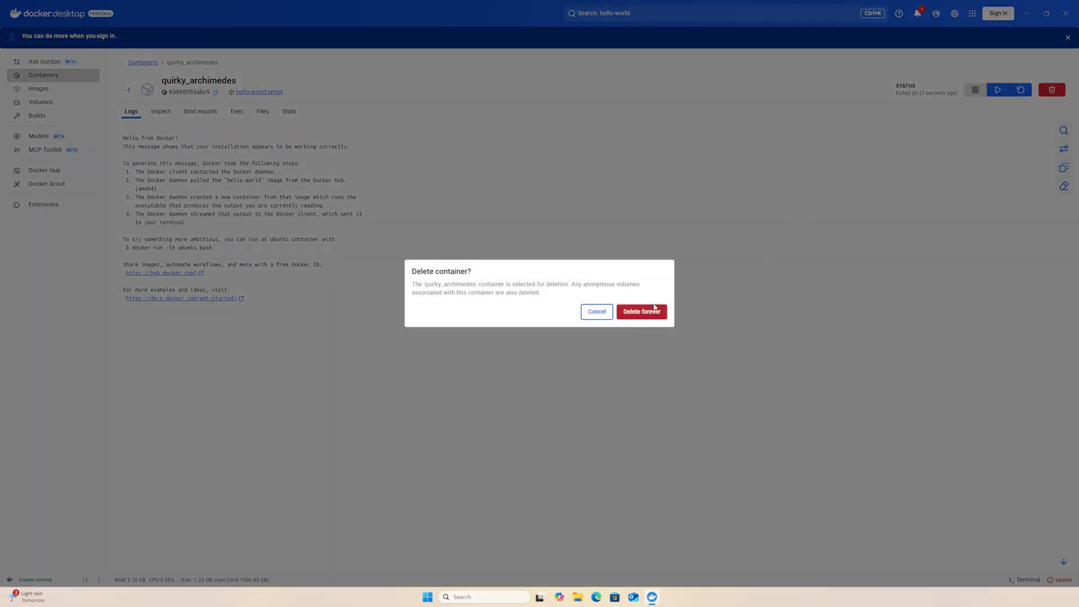
left_click(641, 311)
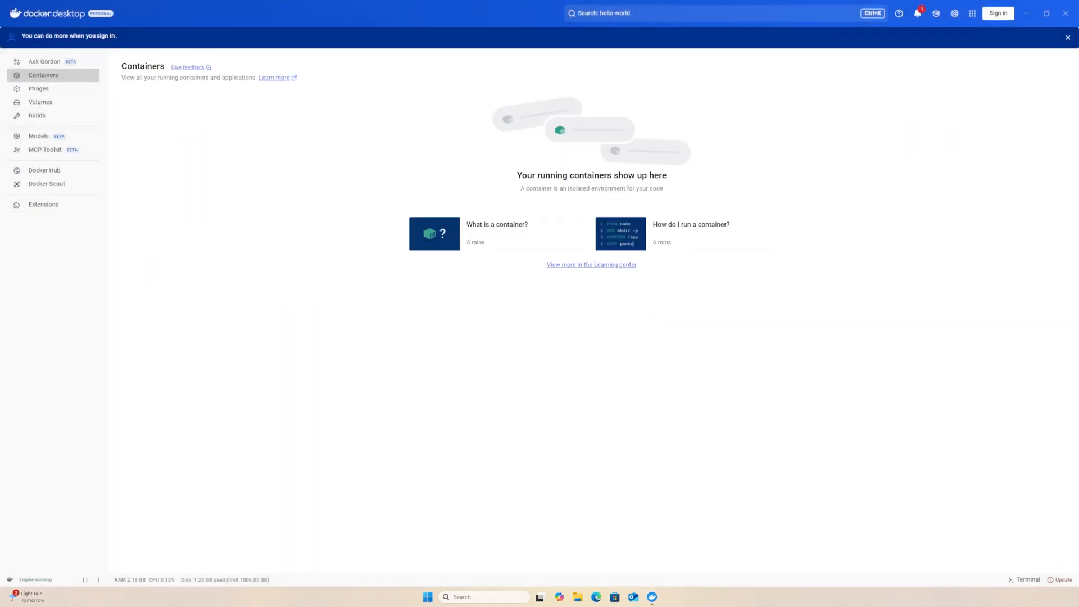
Step: Launch Windows PowerShell from the Start menu search for 'powershell'
left_click(427, 597)
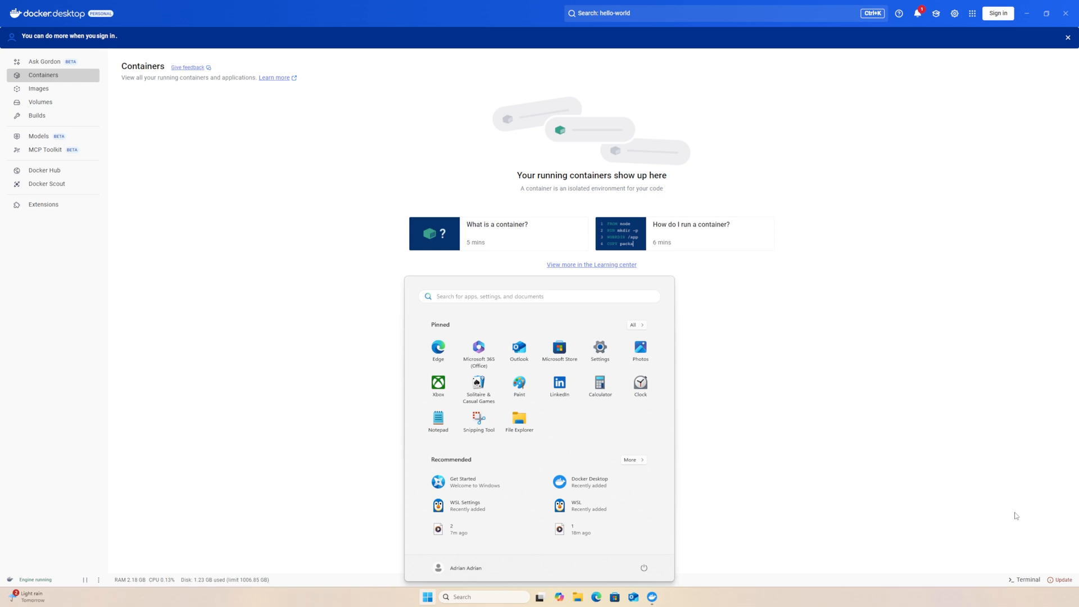
type("powershell")
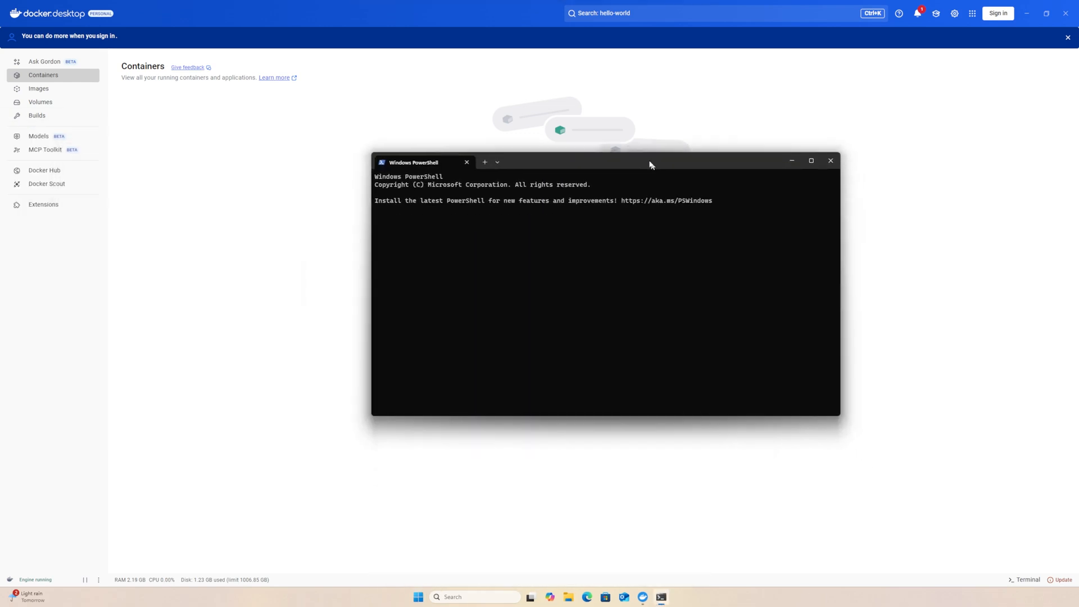
Step: Run docker --version, which reports Docker version 28.3.2, build 578ccf6
left_click(810, 160)
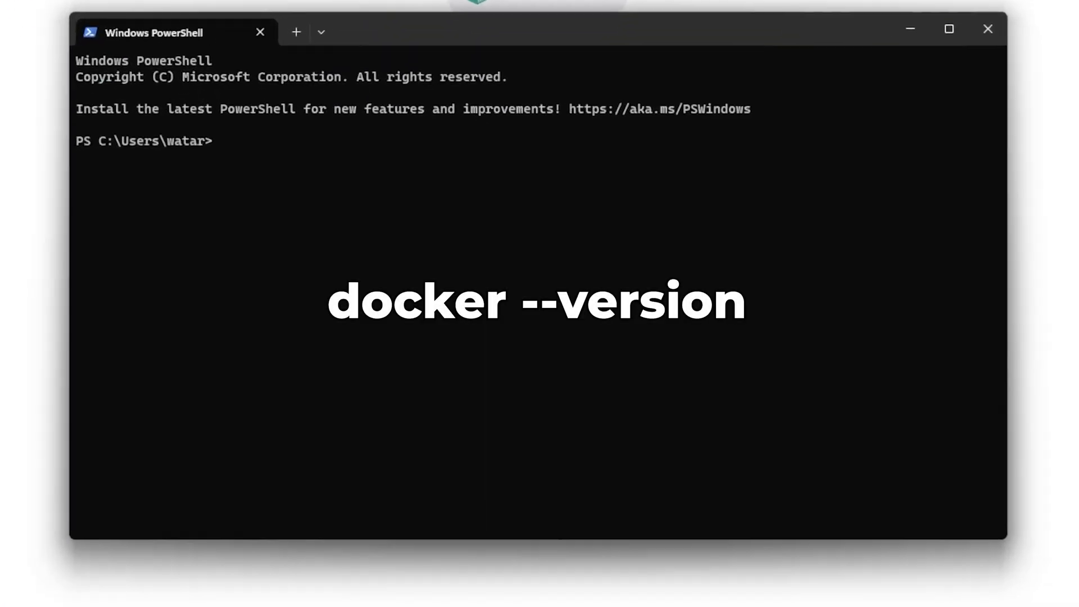
type("docker --versio")
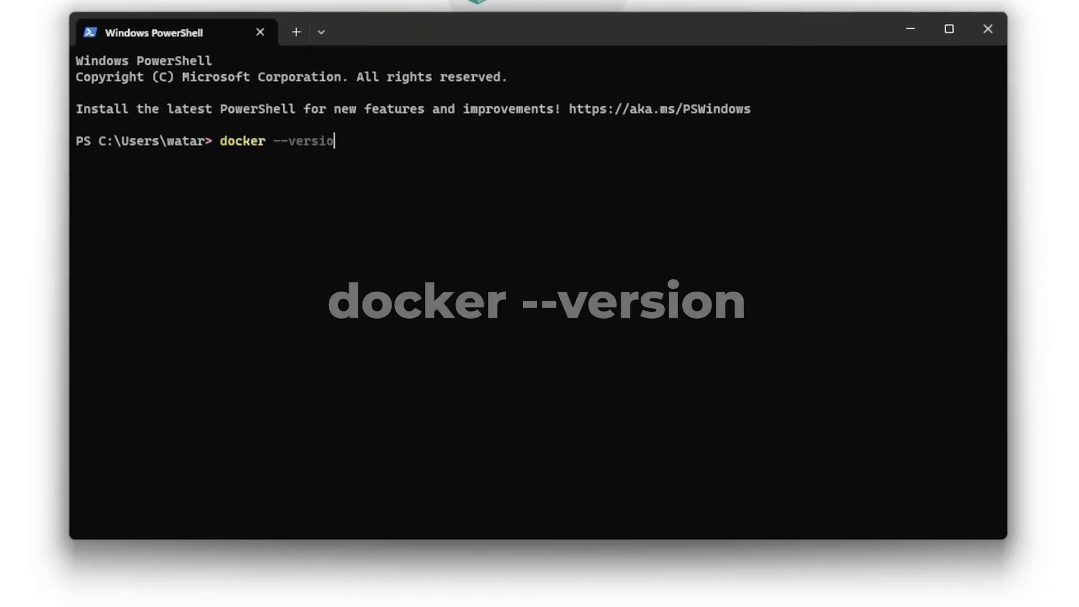
key("Return")
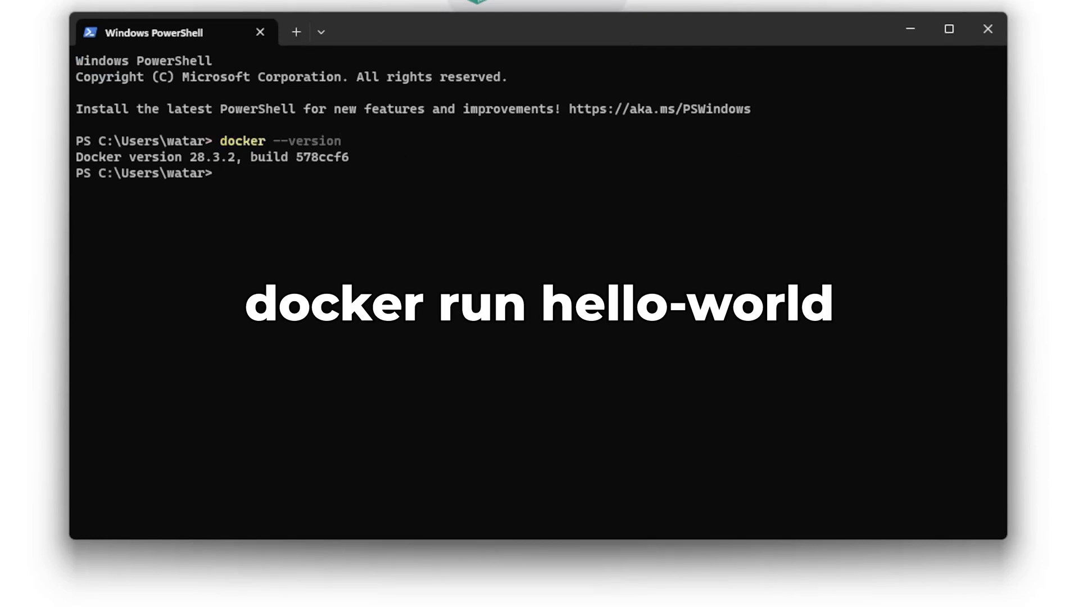
Step: Run 'docker run hello-world' to get the Hello from Docker message, then minimize PowerShell
type("docker run")
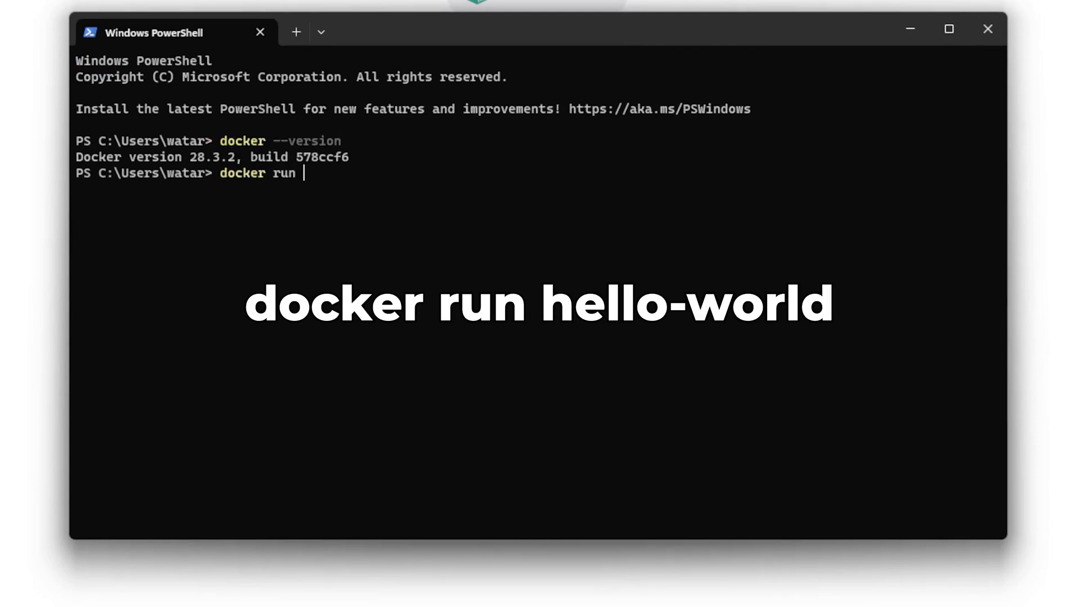
type("hello-")
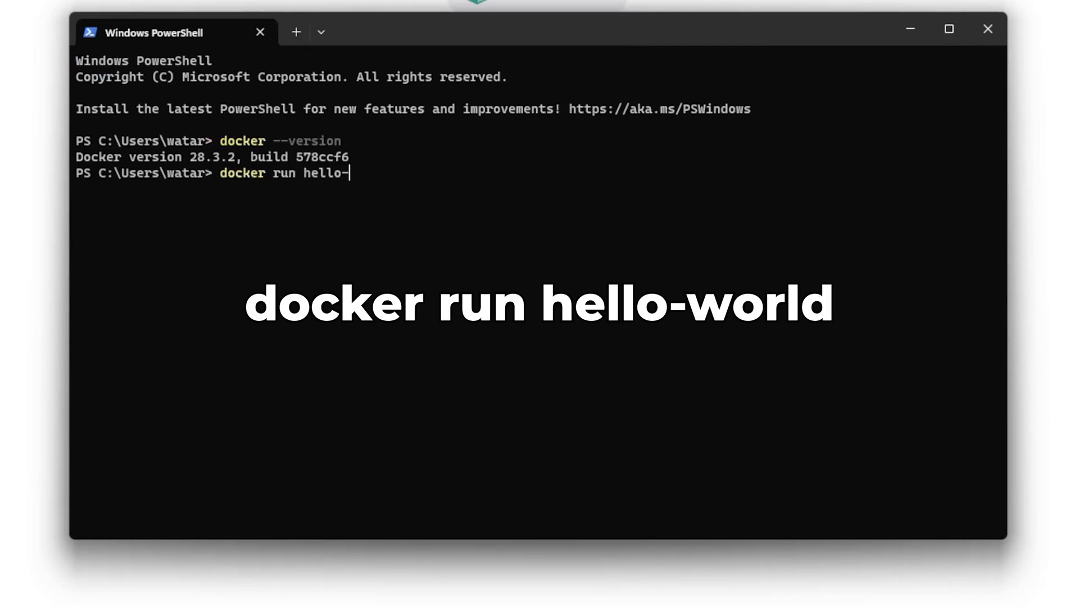
type("world")
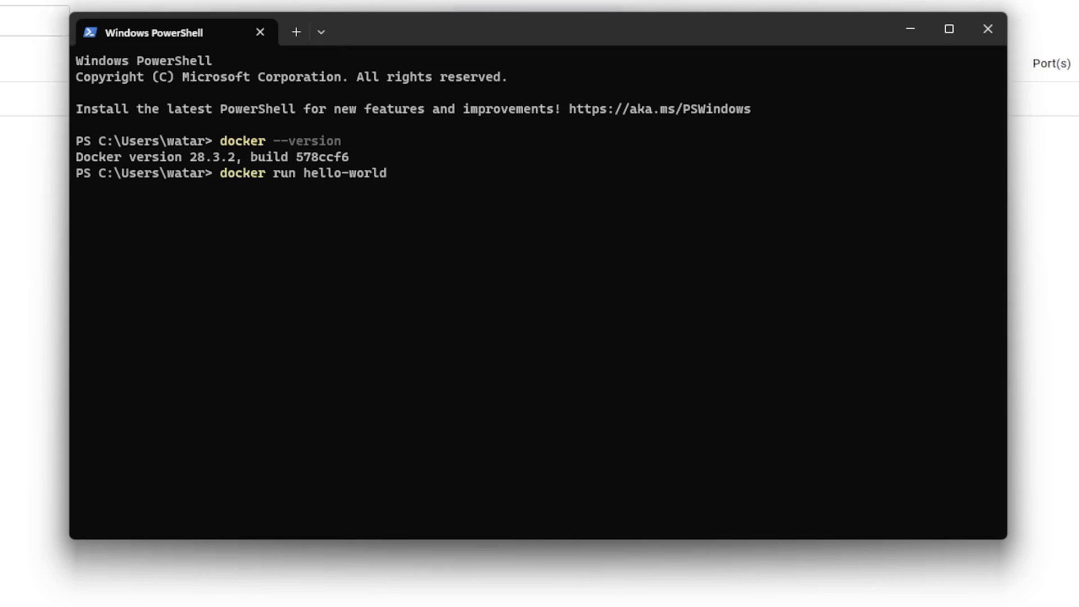
key("Return")
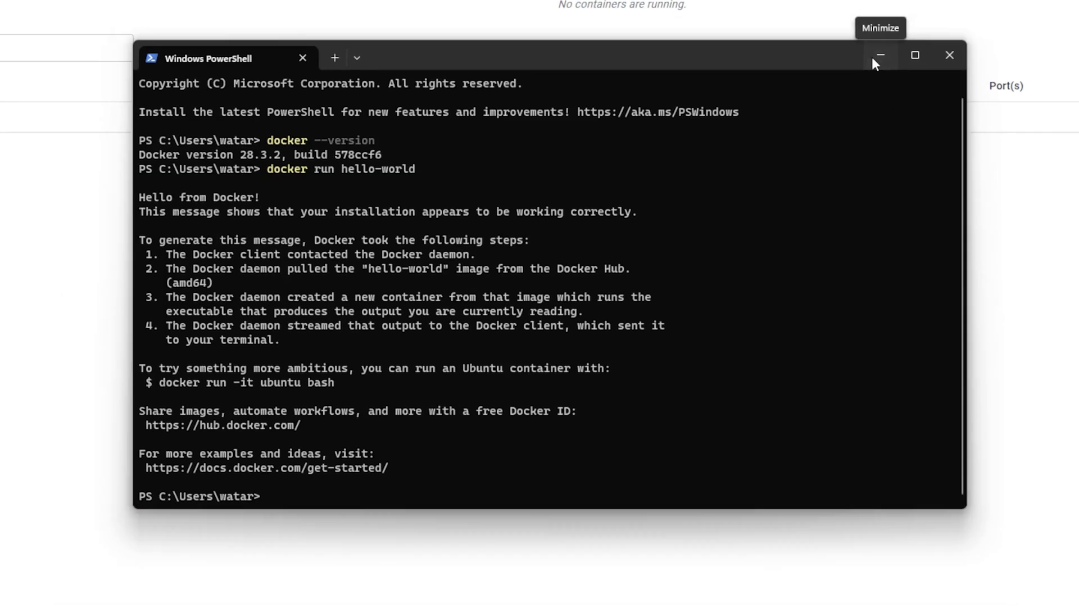
left_click(879, 54)
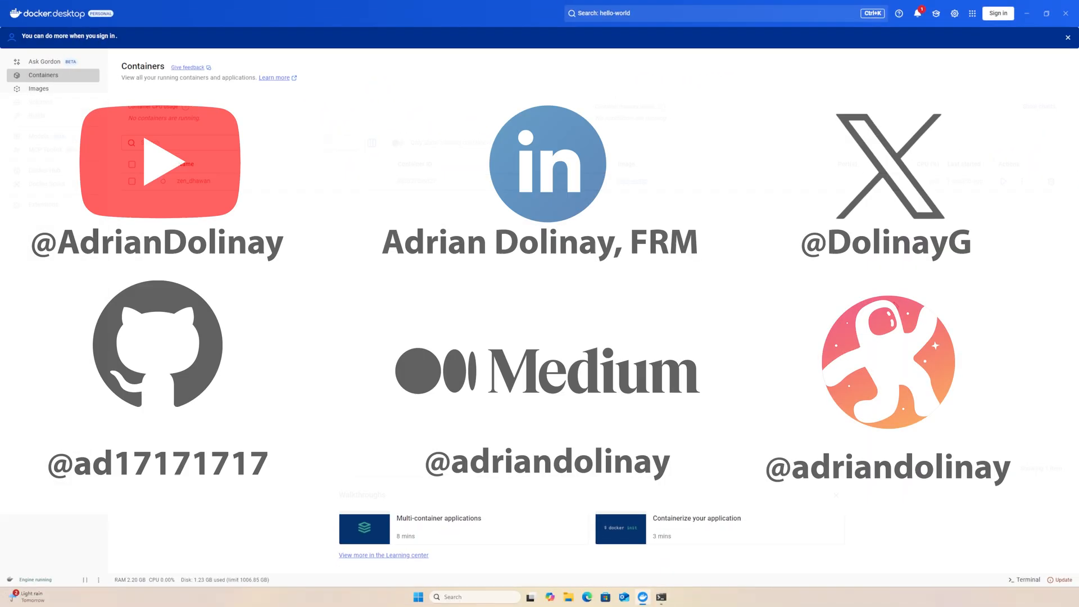